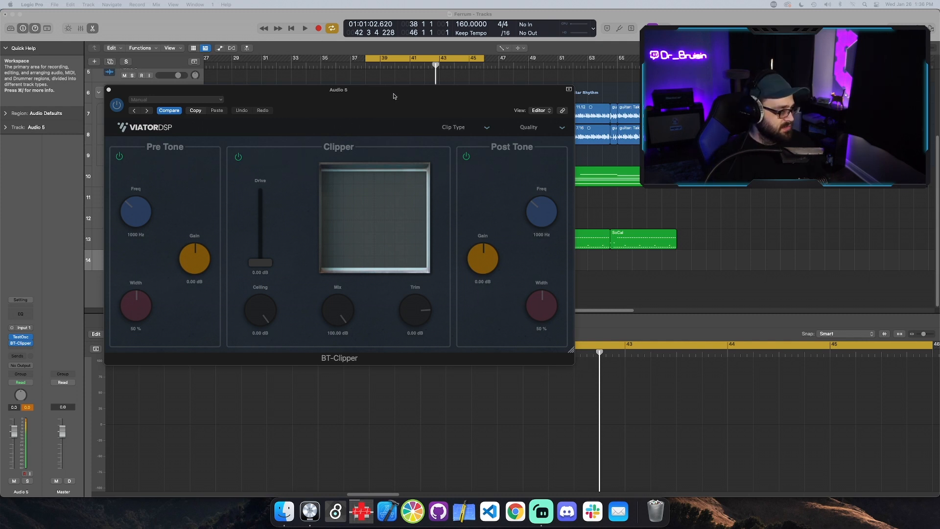
Review the Hard/Soft/Analog clip types and set BT-Clipper's quality to High Quality
{"action": "left_click_drag", "start_coordinate": [393, 96], "coordinate": [383, 99]}
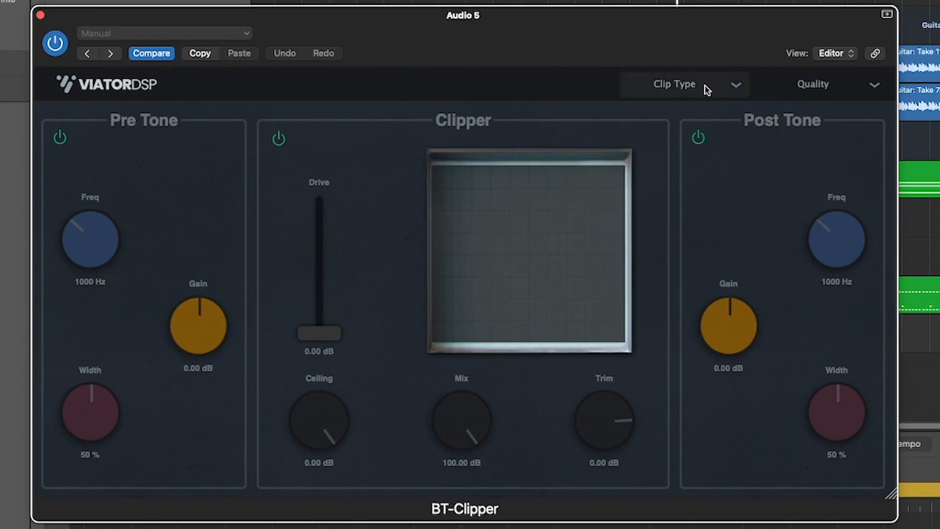
{"action": "left_click", "coordinate": [683, 84]}
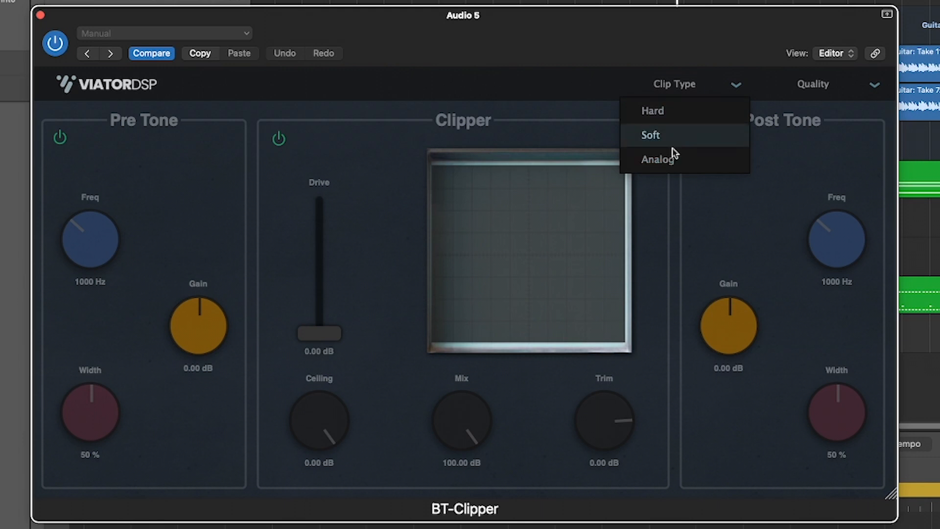
{"action": "mouse_move", "coordinate": [658, 159]}
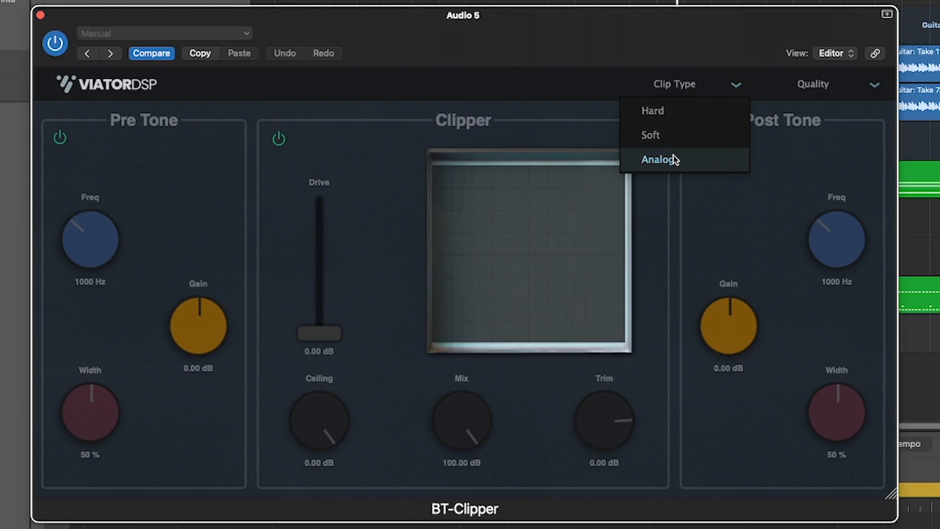
{"action": "mouse_move", "coordinate": [683, 111]}
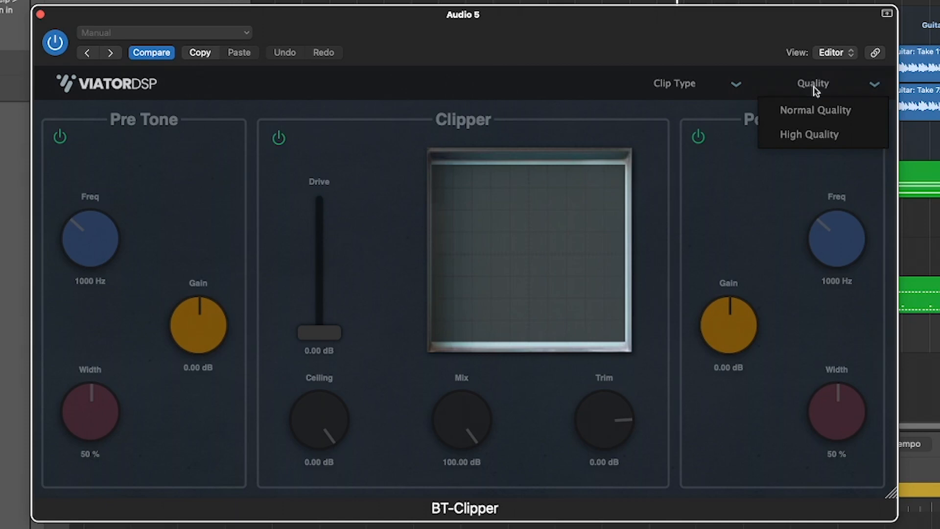
{"action": "left_click", "coordinate": [815, 110]}
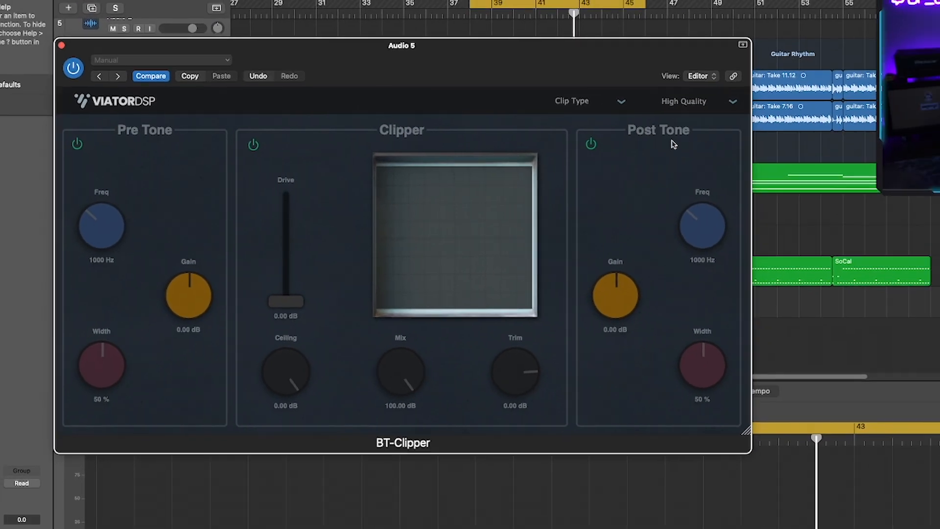
{"action": "left_click", "coordinate": [514, 124]}
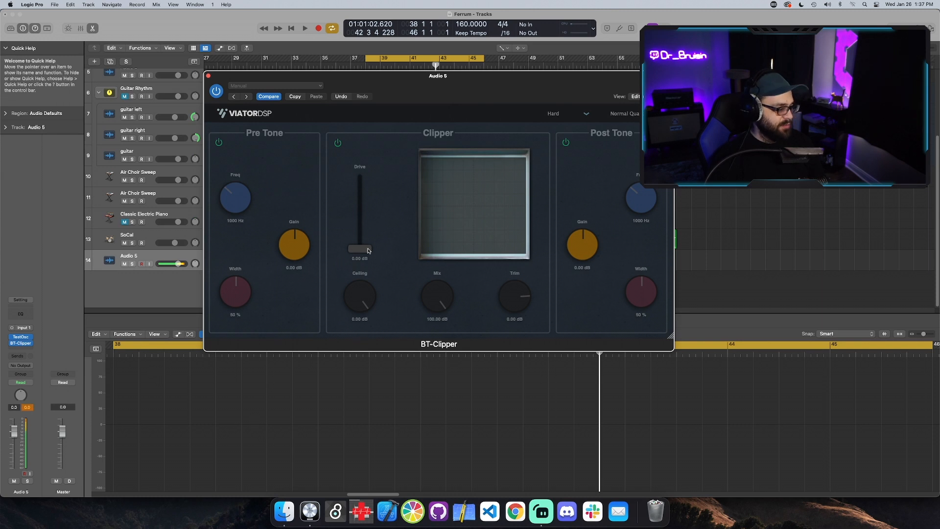
Push the Drive slider up to its 24 dB maximum, then return it to 0 dB
{"action": "left_click_drag", "start_coordinate": [360, 248], "coordinate": [359, 177]}
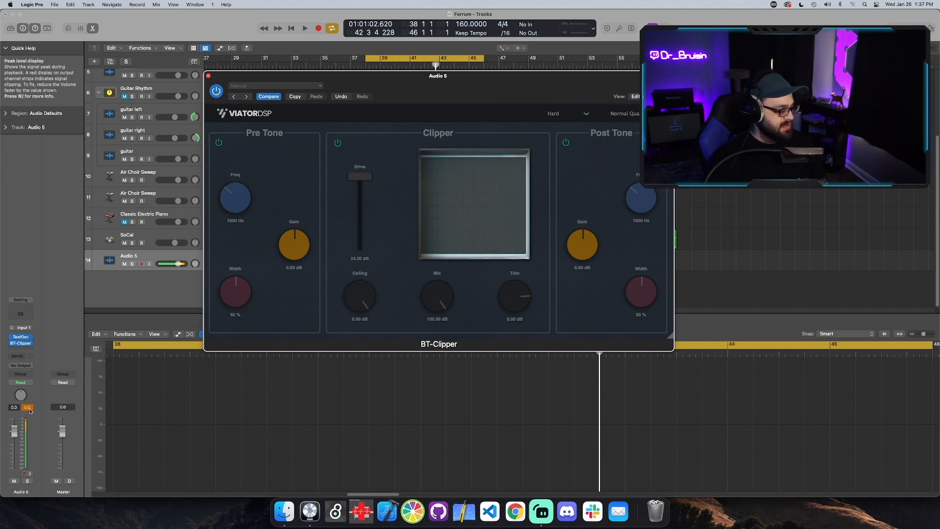
{"action": "left_click_drag", "start_coordinate": [359, 176], "coordinate": [360, 248]}
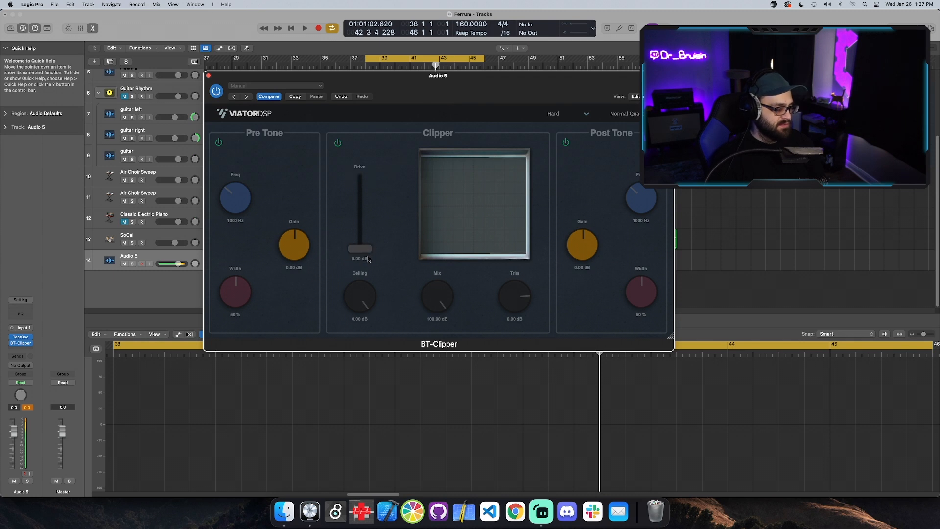
{"action": "mouse_move", "coordinate": [512, 284]}
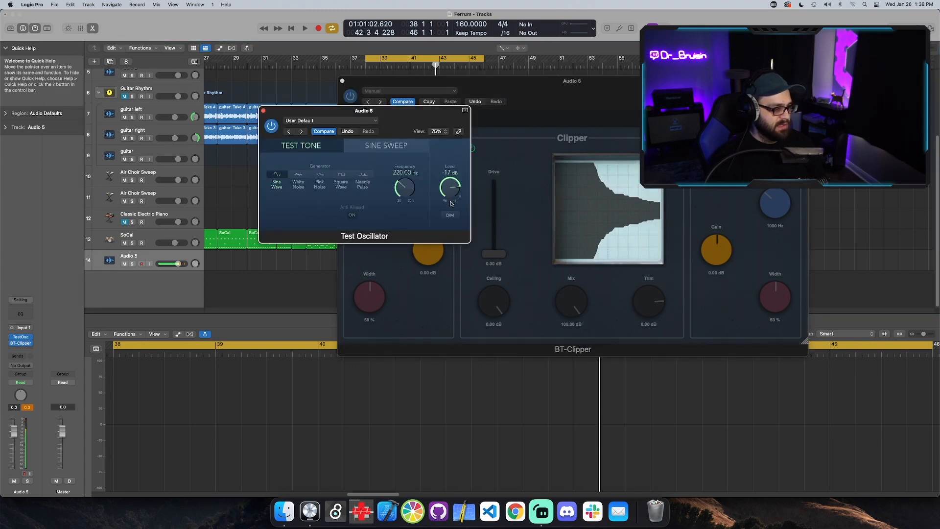
Adjust the Test Oscillator's output level and reposition the BT-Clipper window beside it
{"action": "left_click_drag", "start_coordinate": [449, 189], "coordinate": [450, 195]}
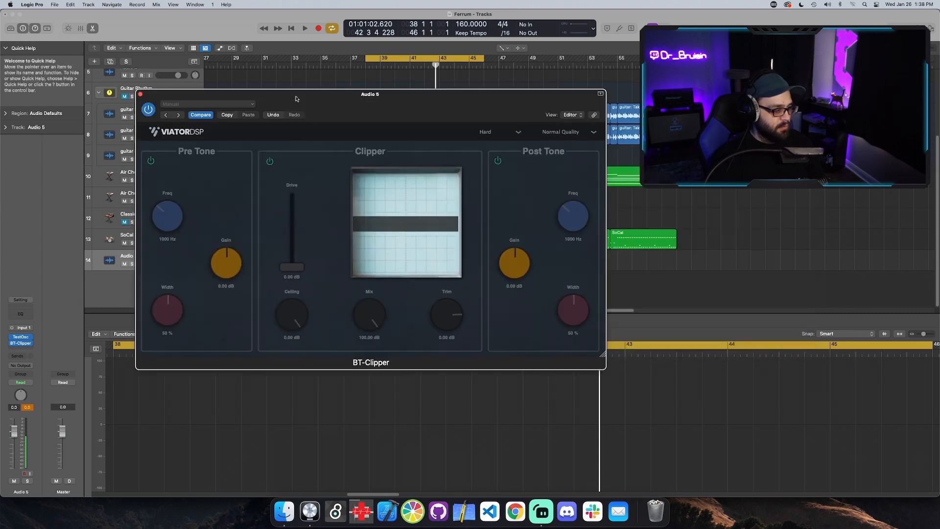
{"action": "left_click_drag", "start_coordinate": [370, 94], "coordinate": [375, 84]}
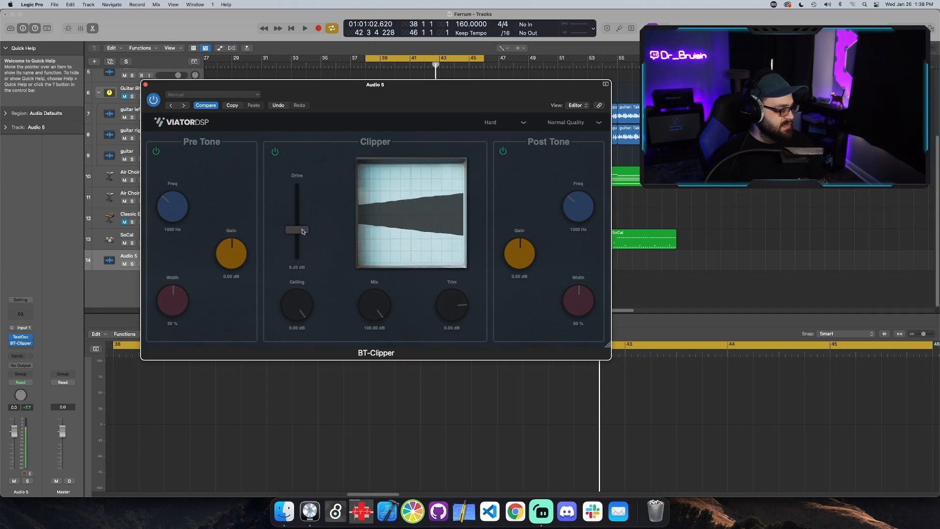
Sweep the drive on the 220 Hz sine up through 18 dB to 24 dB and back to 0 dB
{"action": "left_click_drag", "start_coordinate": [296, 231], "coordinate": [296, 202]}
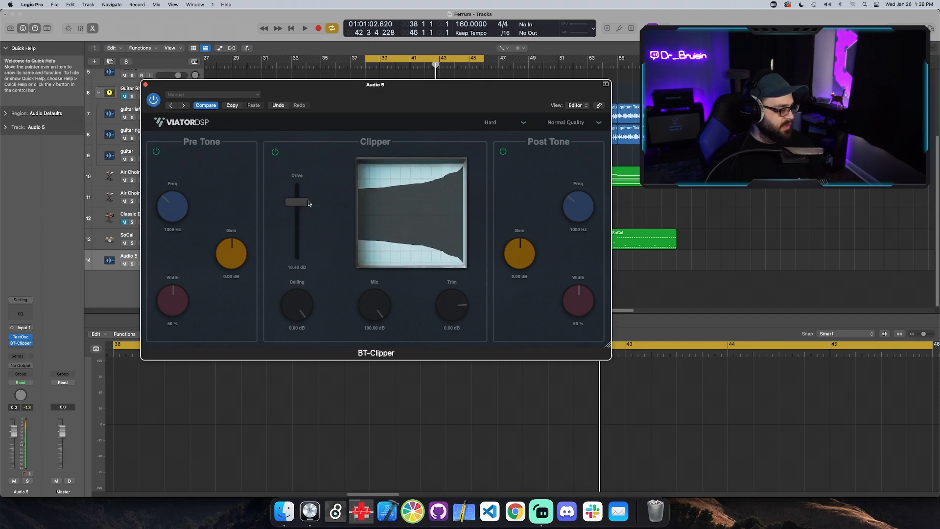
{"action": "left_click_drag", "start_coordinate": [294, 203], "coordinate": [295, 184]}
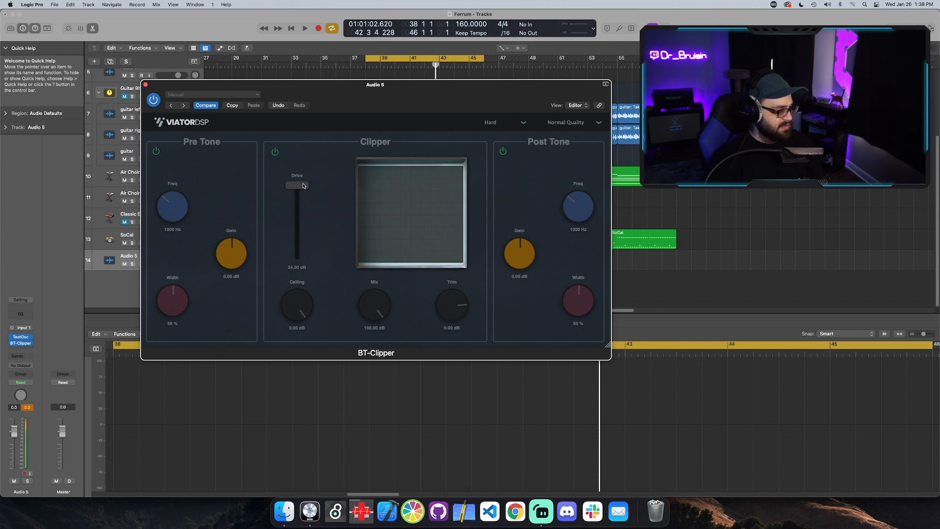
{"action": "left_click_drag", "start_coordinate": [301, 185], "coordinate": [300, 261]}
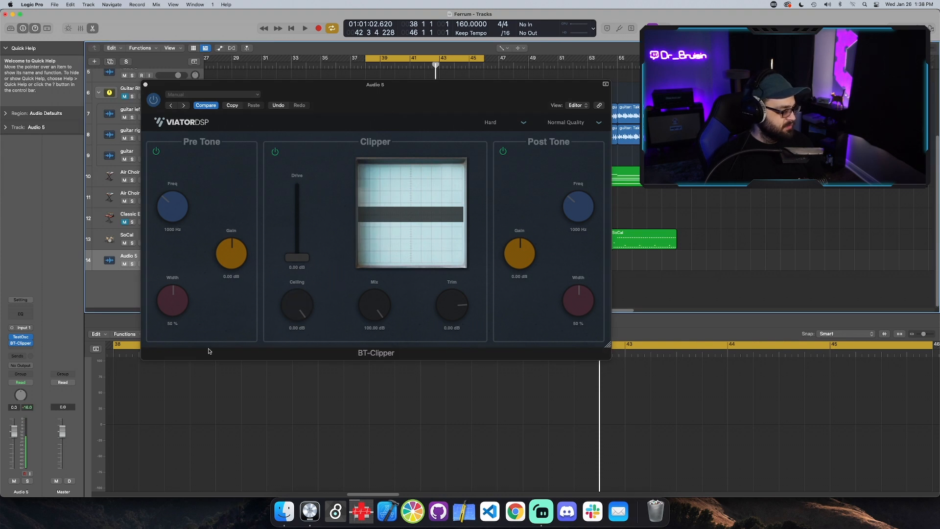
Lower the Ceiling to about -19 dB, push drive through 7 dB to 24 dB, then raise the ceiling near -8.6 dB
{"action": "double_click", "coordinate": [295, 305]}
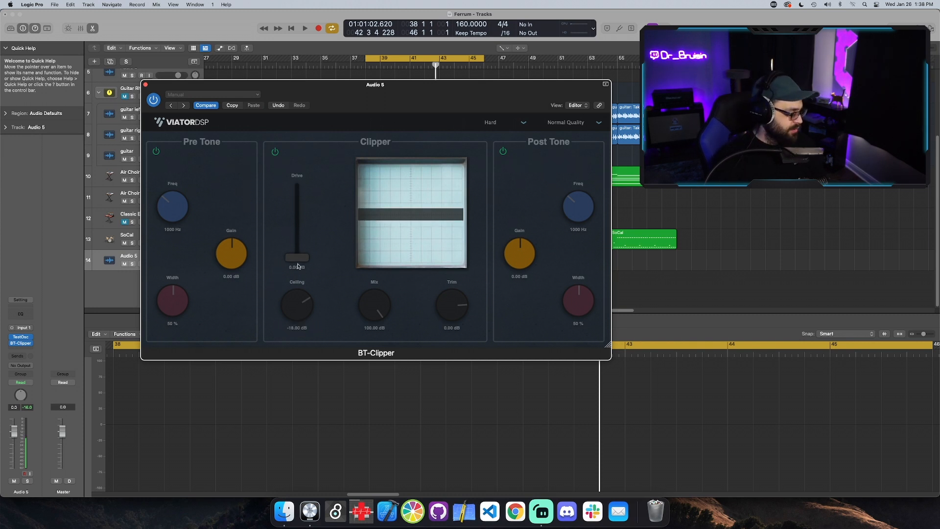
{"action": "left_click_drag", "start_coordinate": [296, 258], "coordinate": [301, 236]}
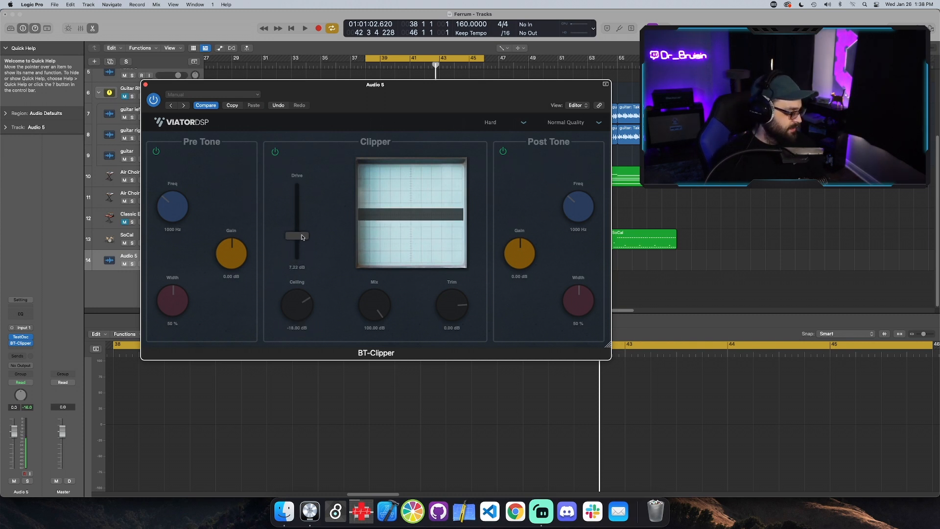
{"action": "left_click_drag", "start_coordinate": [302, 237], "coordinate": [302, 184]}
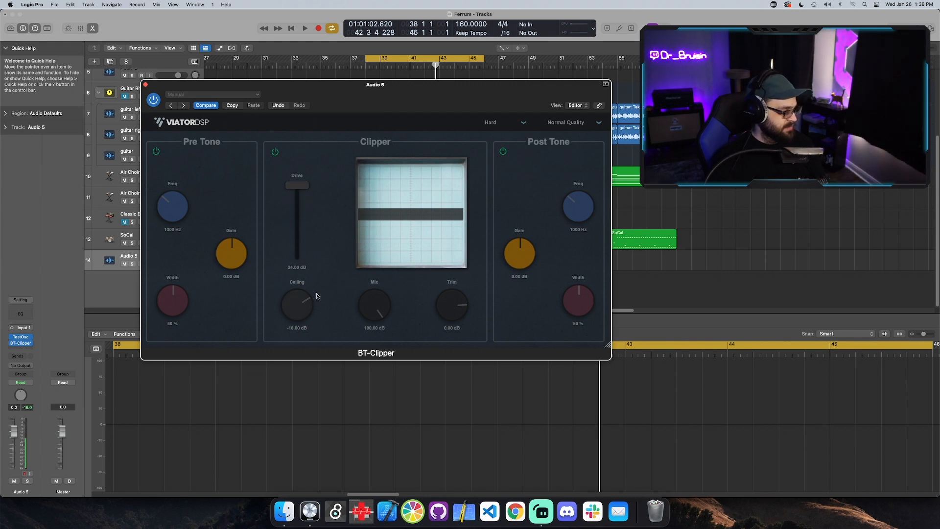
{"action": "left_click_drag", "start_coordinate": [295, 302], "coordinate": [296, 285]}
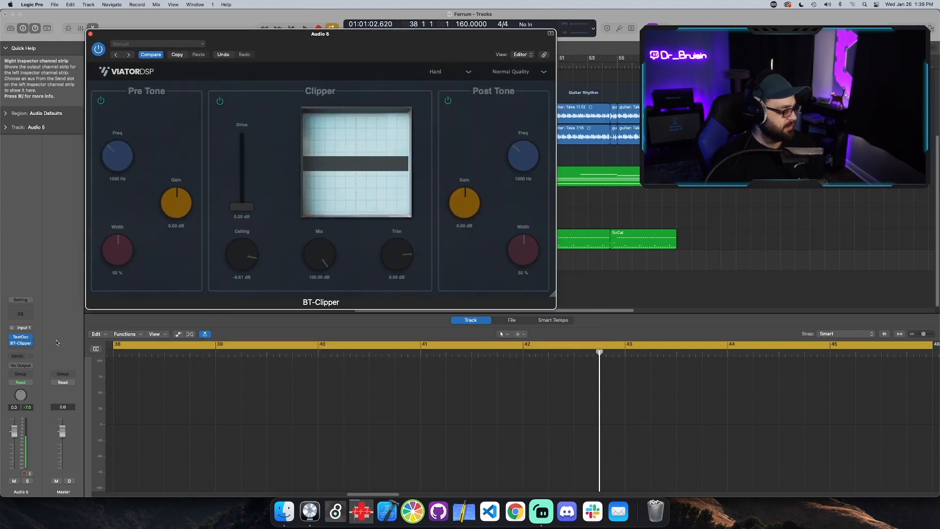
Insert an Oscilloscope plugin after BT-Clipper on the Audio 5 track
{"action": "left_click", "coordinate": [20, 342]}
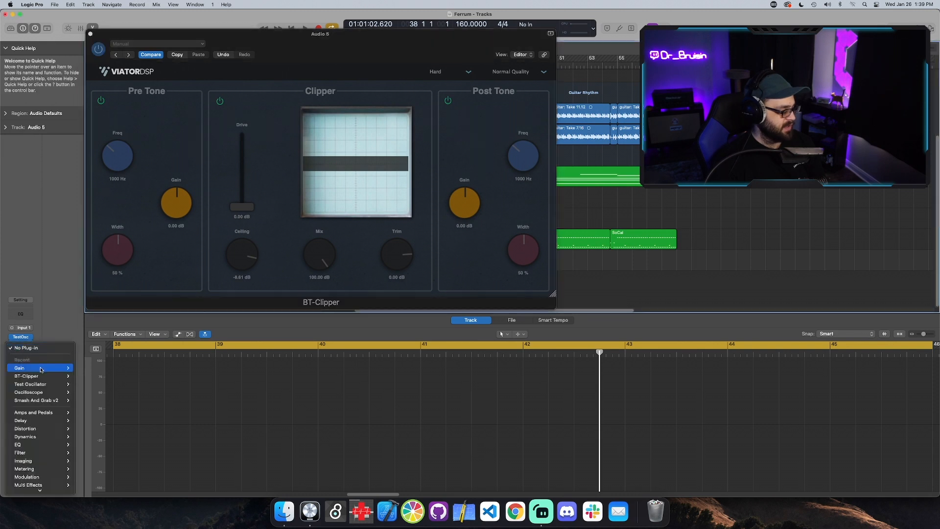
{"action": "left_click", "coordinate": [28, 391]}
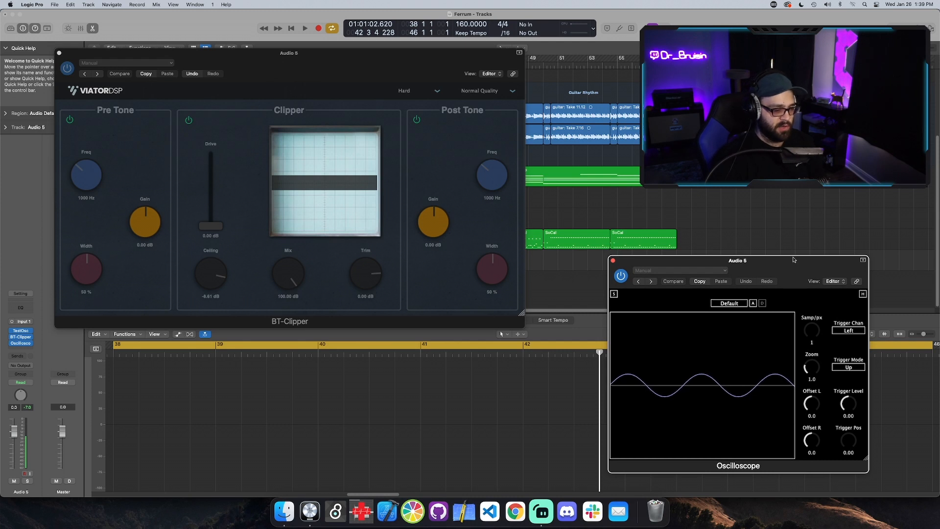
{"action": "mouse_move", "coordinate": [779, 276]}
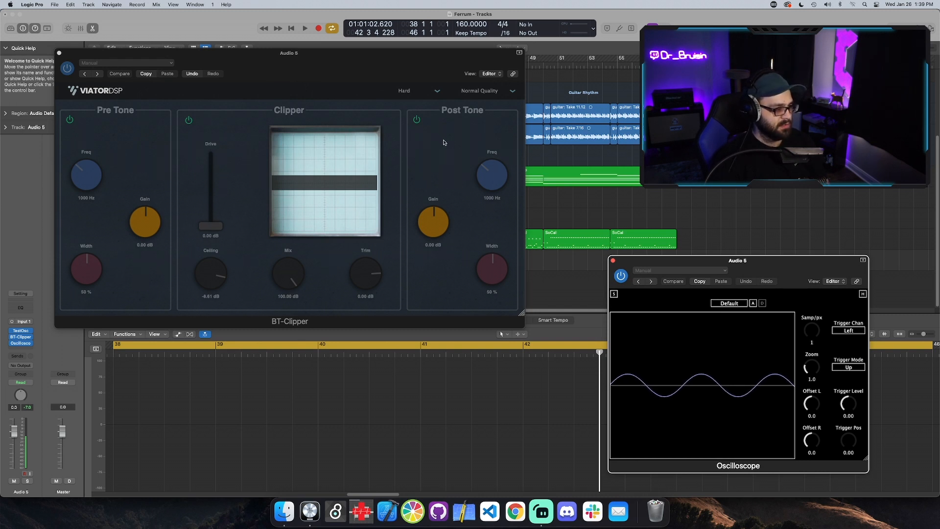
{"action": "mouse_move", "coordinate": [86, 175]}
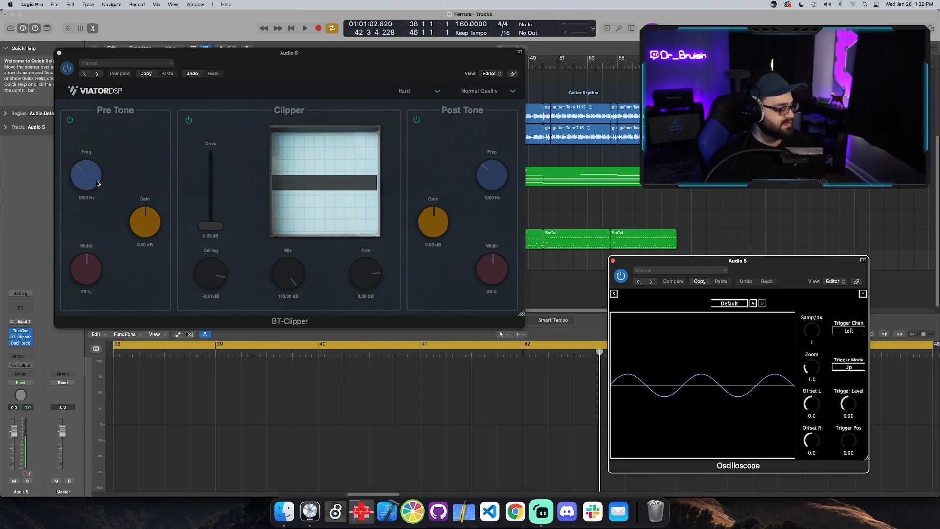
{"action": "mouse_move", "coordinate": [112, 182]}
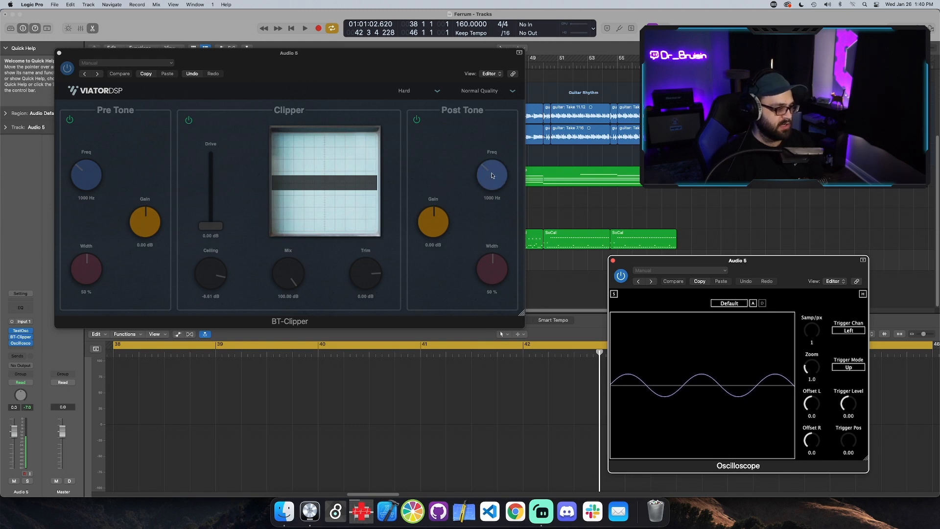
{"action": "mouse_move", "coordinate": [470, 210]}
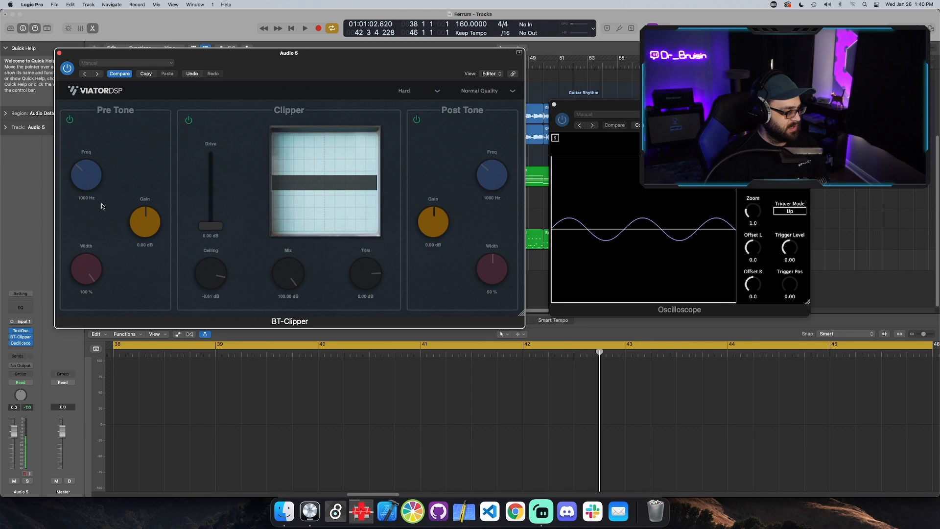
{"action": "mouse_move", "coordinate": [127, 190]}
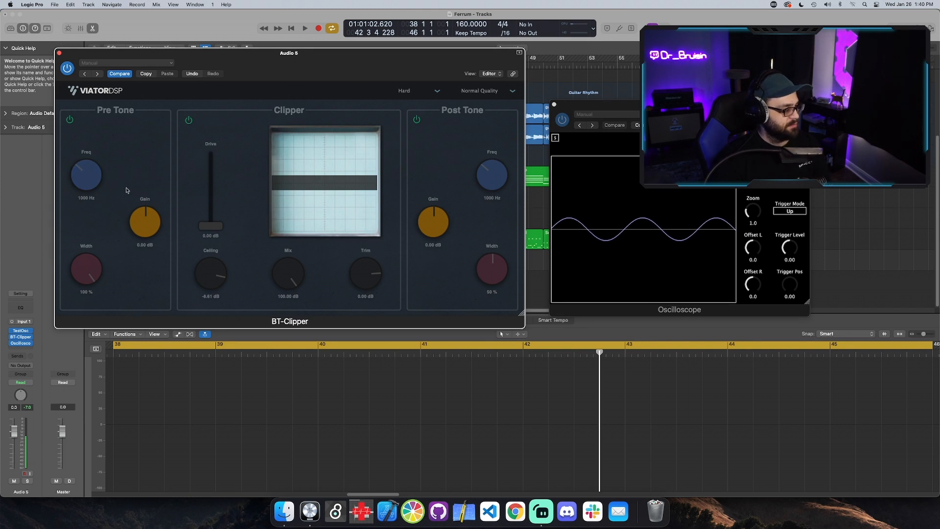
Raise the Pre Tone Gain toward 12 dB so the sine grows on the oscilloscope
{"action": "left_click_drag", "start_coordinate": [145, 222], "coordinate": [145, 213]}
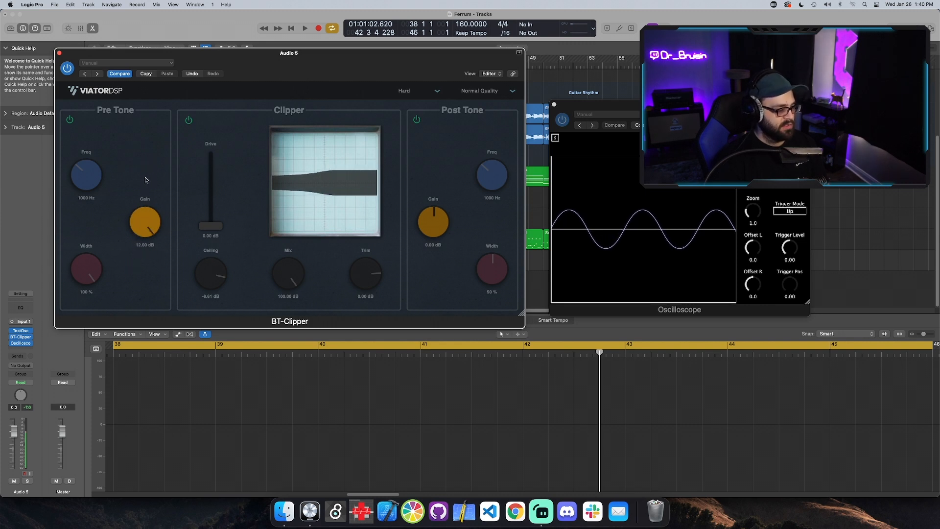
{"action": "left_click_drag", "start_coordinate": [144, 222], "coordinate": [142, 225]}
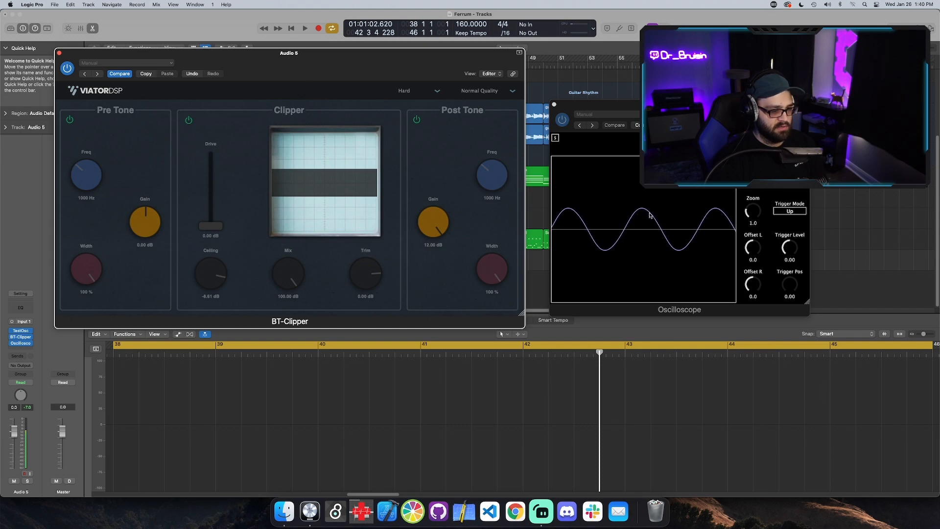
Push the louder sine harder into the clipper, settling the drive near 5.4 dB
{"action": "left_click_drag", "start_coordinate": [210, 231], "coordinate": [210, 200]}
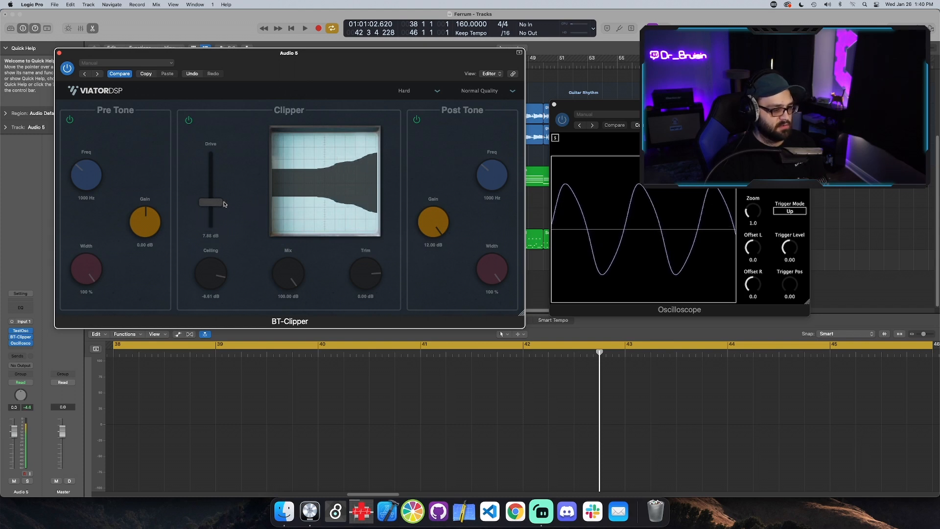
{"action": "left_click_drag", "start_coordinate": [211, 203], "coordinate": [210, 196]}
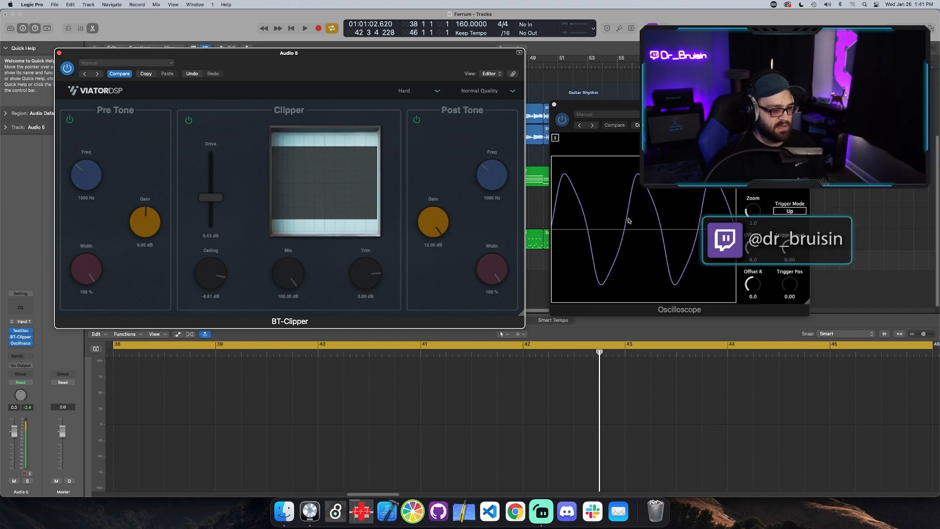
{"action": "mouse_move", "coordinate": [636, 200]}
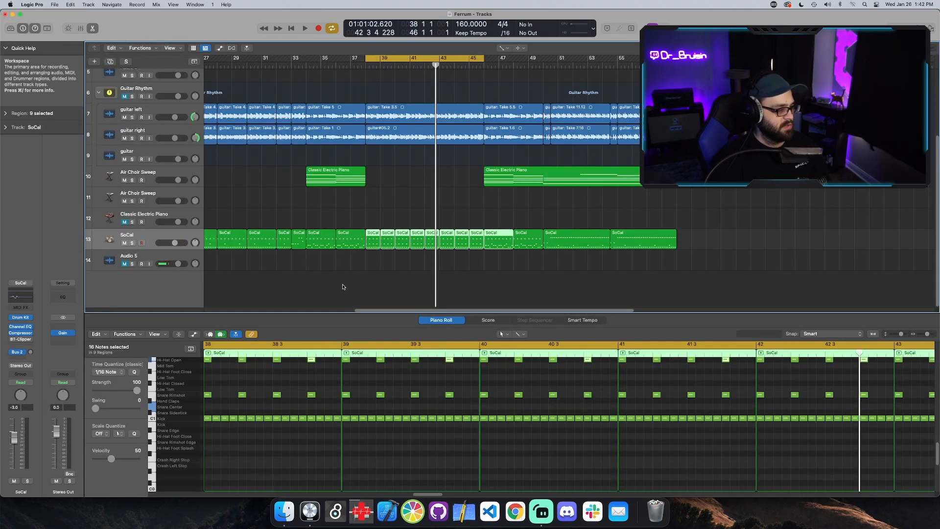
Open BT-Clipper from the SoCal drum channel strip and choose Hard clipping
{"action": "left_click", "coordinate": [305, 28]}
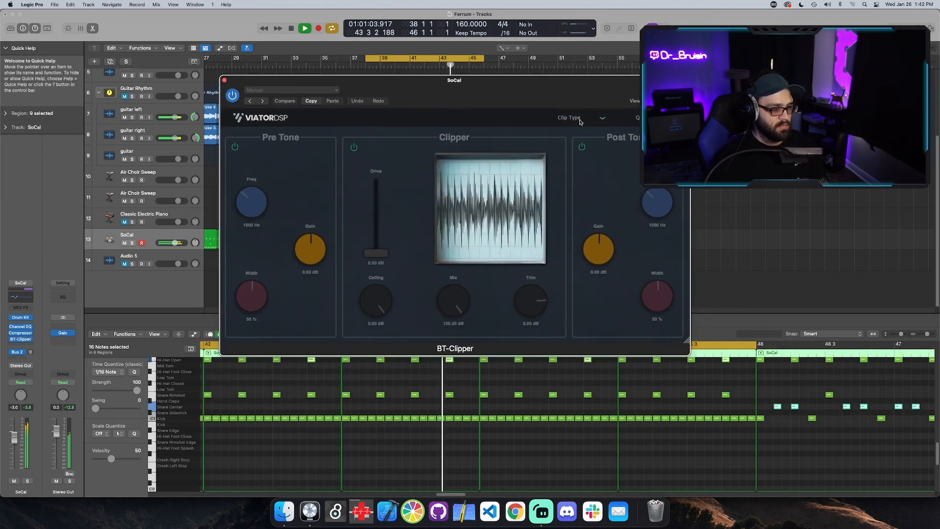
{"action": "left_click", "coordinate": [575, 118]}
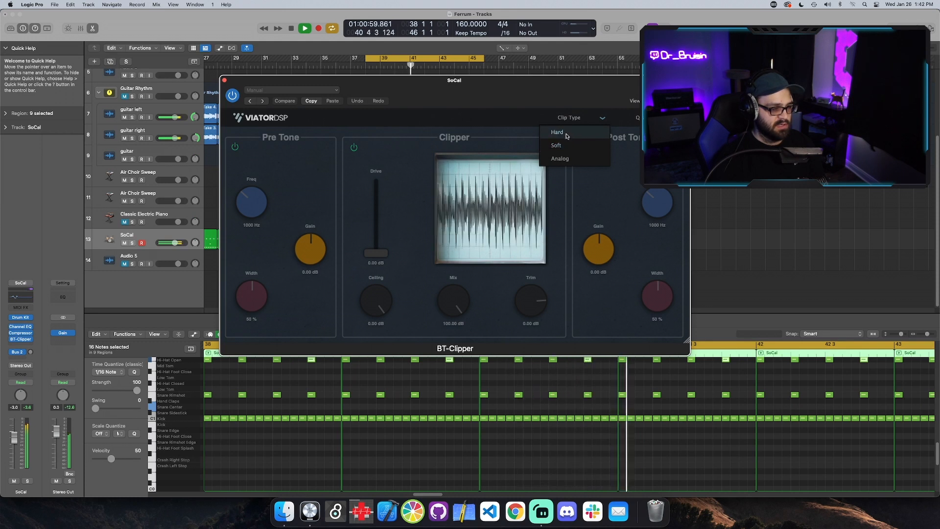
{"action": "left_click", "coordinate": [557, 132]}
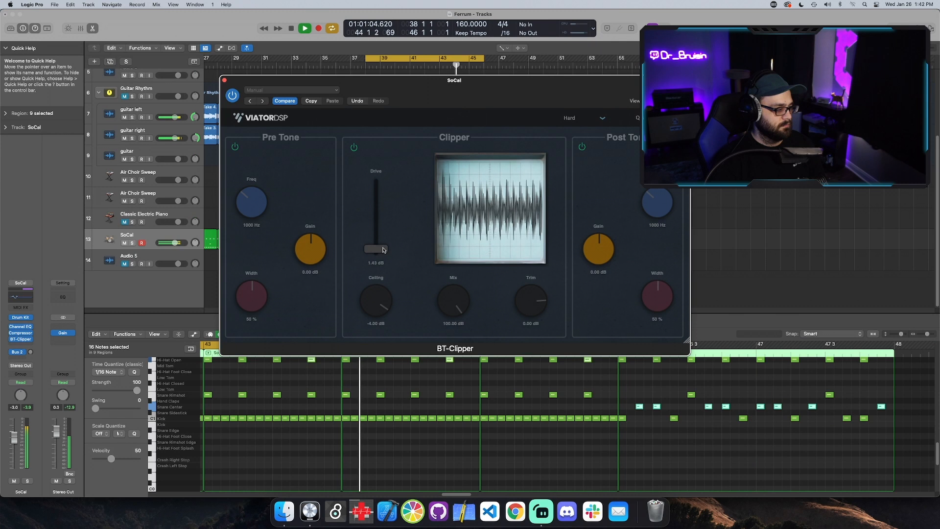
Sweep the drum drive up to its 24 dB maximum and back down to 0 dB
{"action": "left_click_drag", "start_coordinate": [376, 248], "coordinate": [376, 225]}
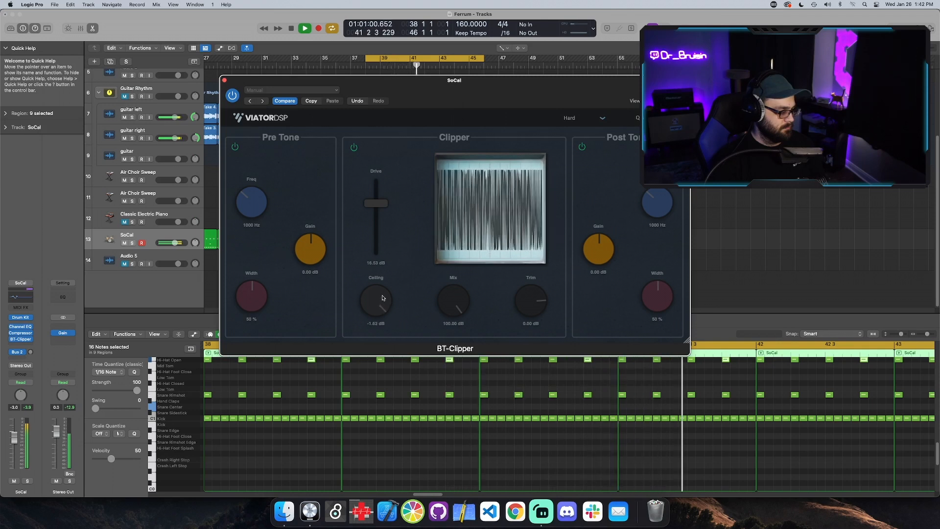
{"action": "left_click_drag", "start_coordinate": [375, 203], "coordinate": [375, 181]}
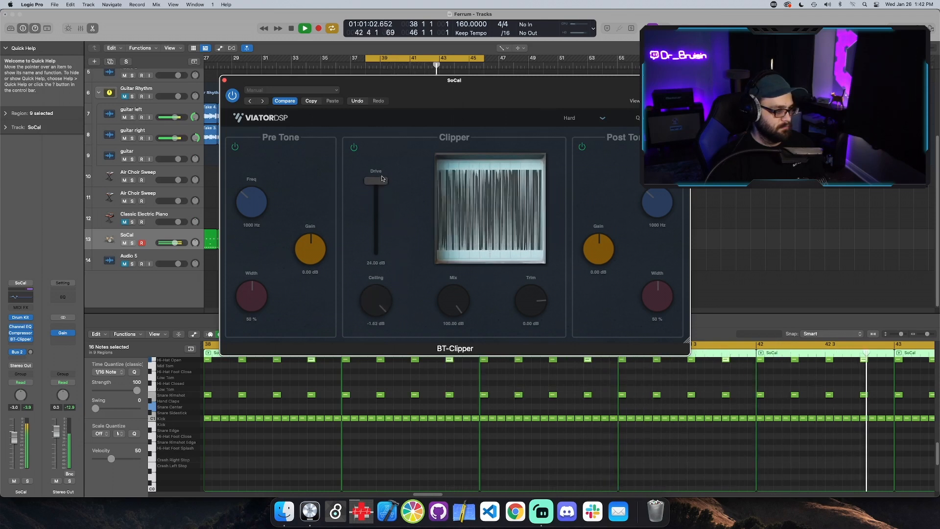
{"action": "left_click_drag", "start_coordinate": [375, 178], "coordinate": [375, 252]}
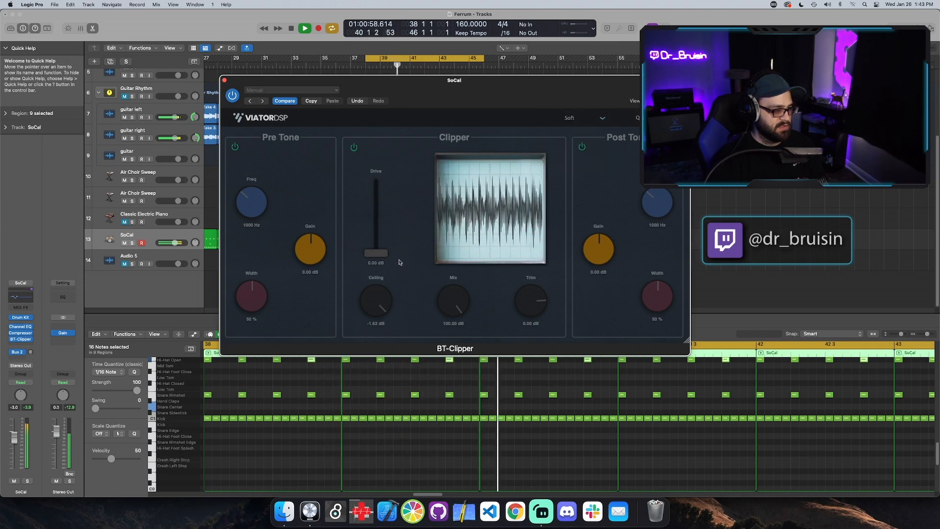
On the soft-clipped drums, try drive at 17, 21 and 19 dB, compare dry, and settle near 14 dB
{"action": "left_click_drag", "start_coordinate": [375, 252], "coordinate": [375, 240]}
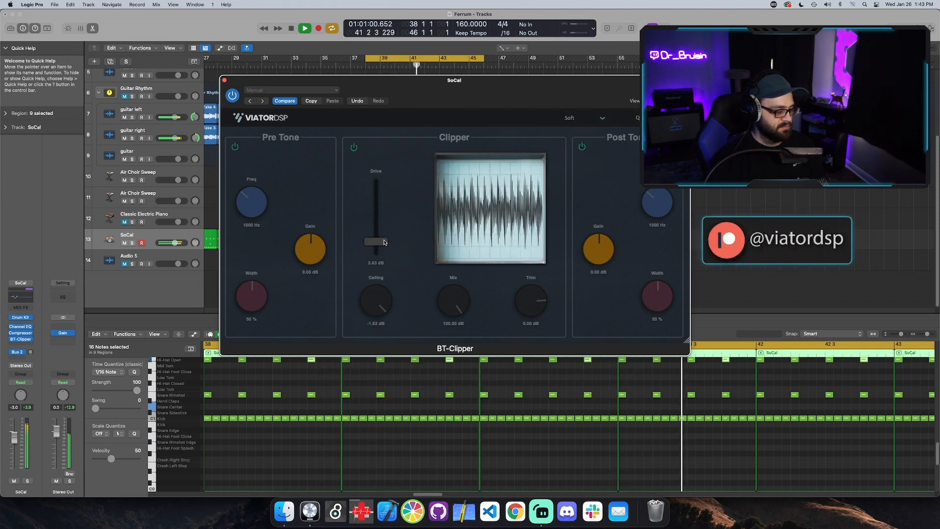
{"action": "left_click_drag", "start_coordinate": [376, 240], "coordinate": [376, 200]}
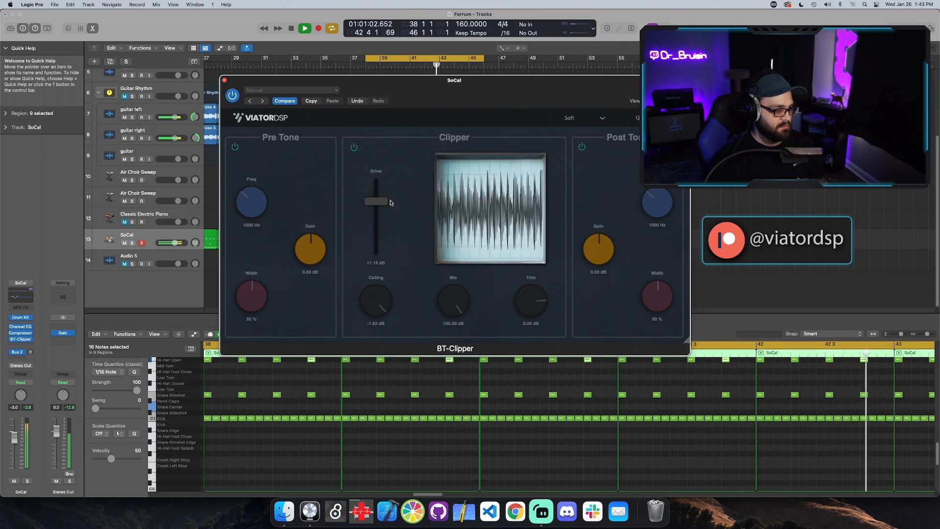
{"action": "left_click_drag", "start_coordinate": [376, 201], "coordinate": [376, 182]}
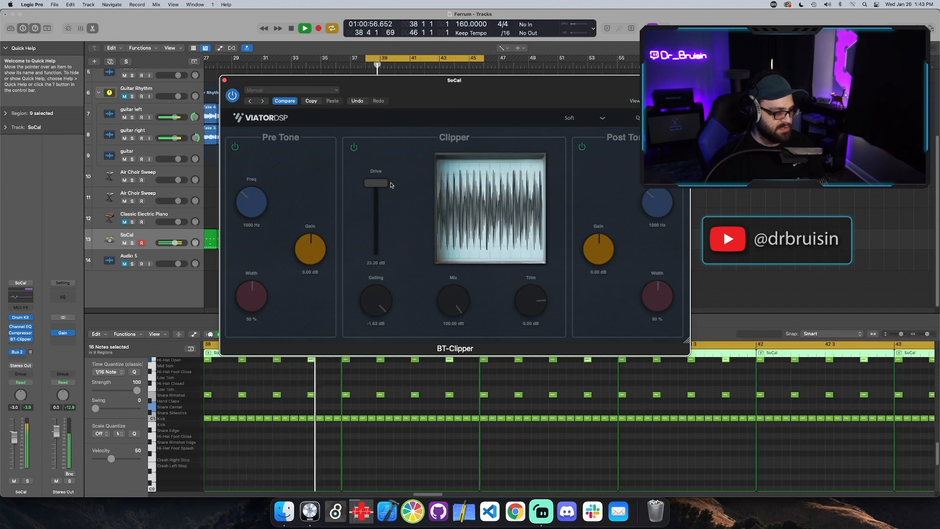
{"action": "left_click_drag", "start_coordinate": [376, 183], "coordinate": [376, 194]}
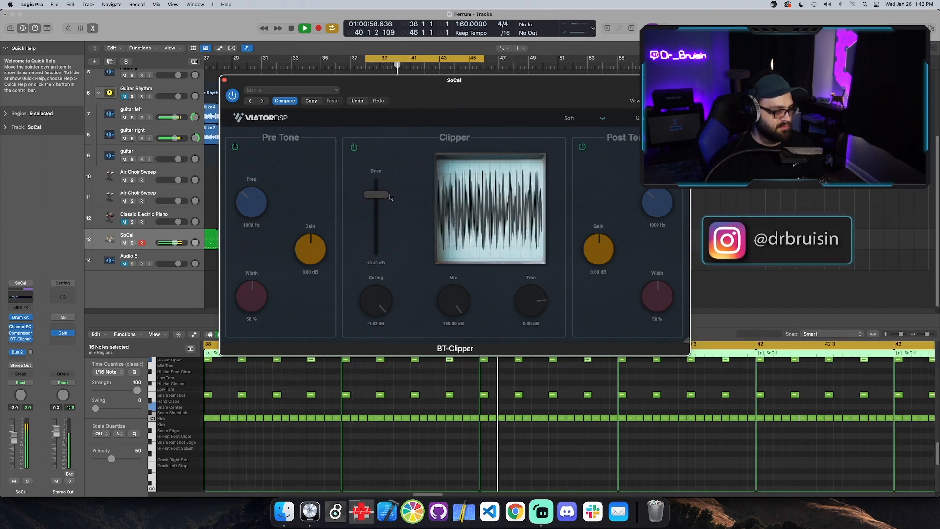
{"action": "left_click_drag", "start_coordinate": [375, 195], "coordinate": [375, 252]}
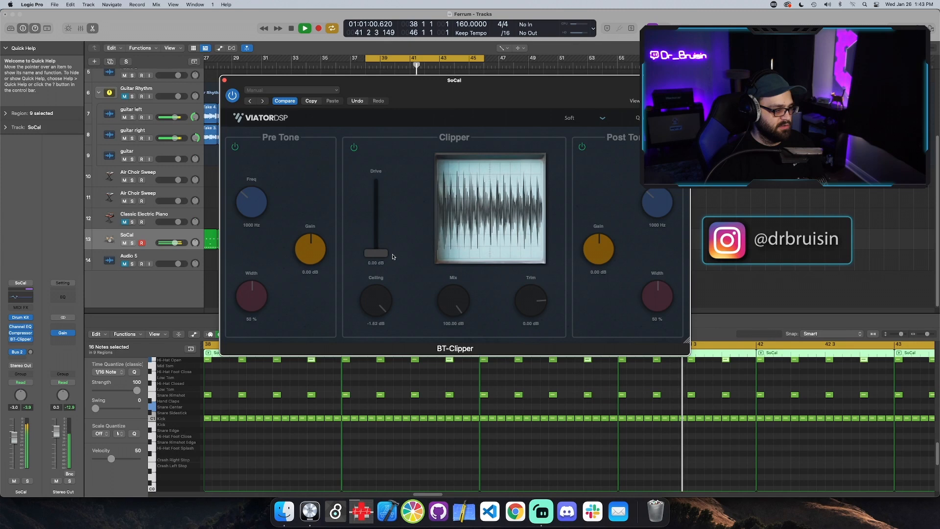
{"action": "left_click_drag", "start_coordinate": [375, 252], "coordinate": [375, 207]}
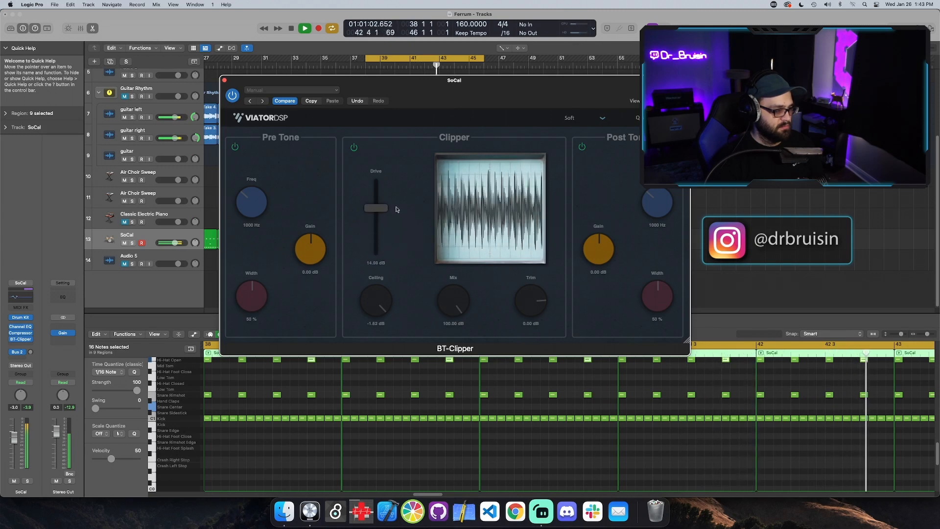